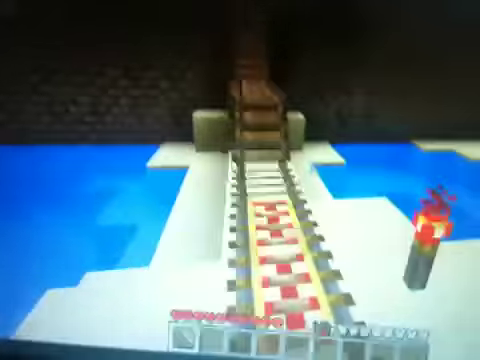
mouse_move(240, 180)
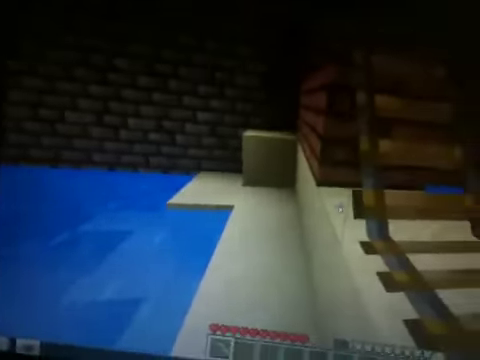
Step: Pause the game at the ladder end of the powered rail to show the game menu
key(Escape)
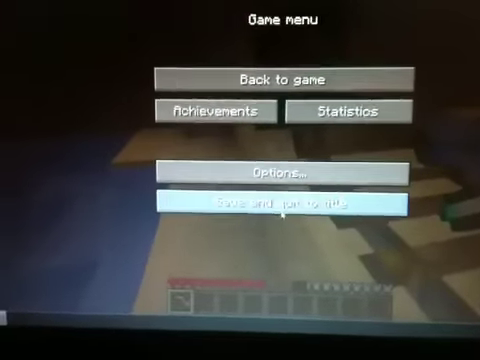